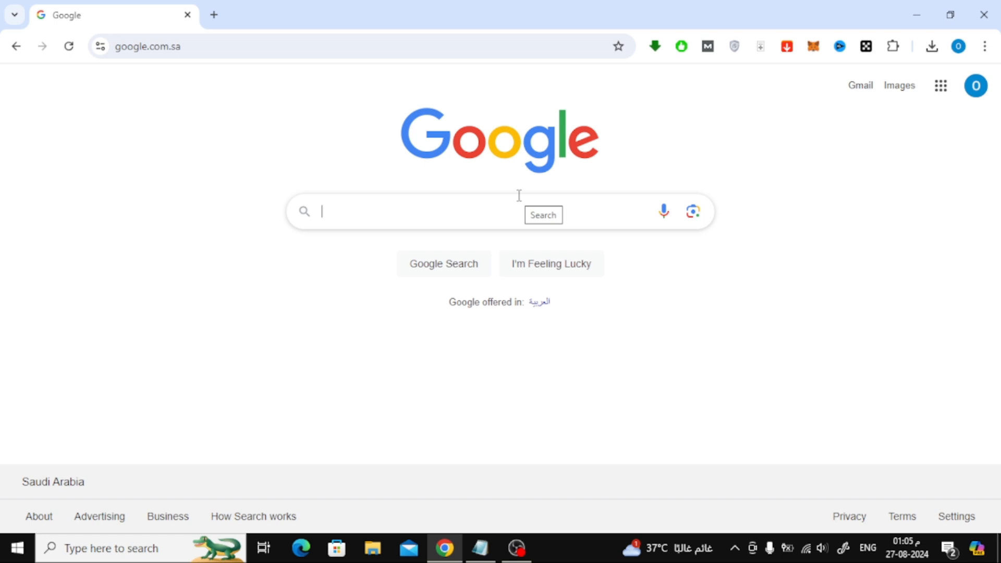
# Google 'convert pdf into ppt in canva' and browse the results
pyautogui.write('convert pdf into ppt in canva')
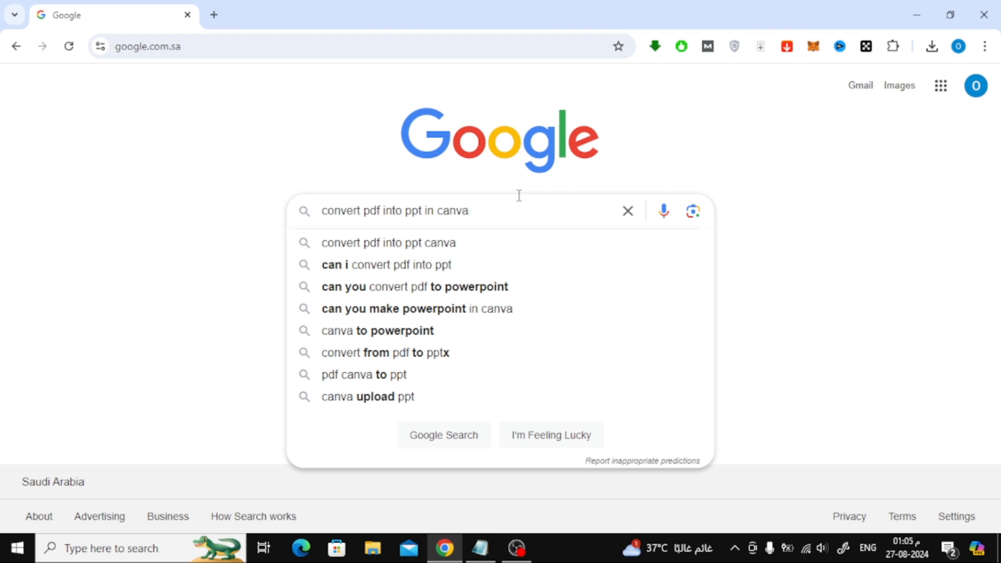
pyautogui.press('Enter')
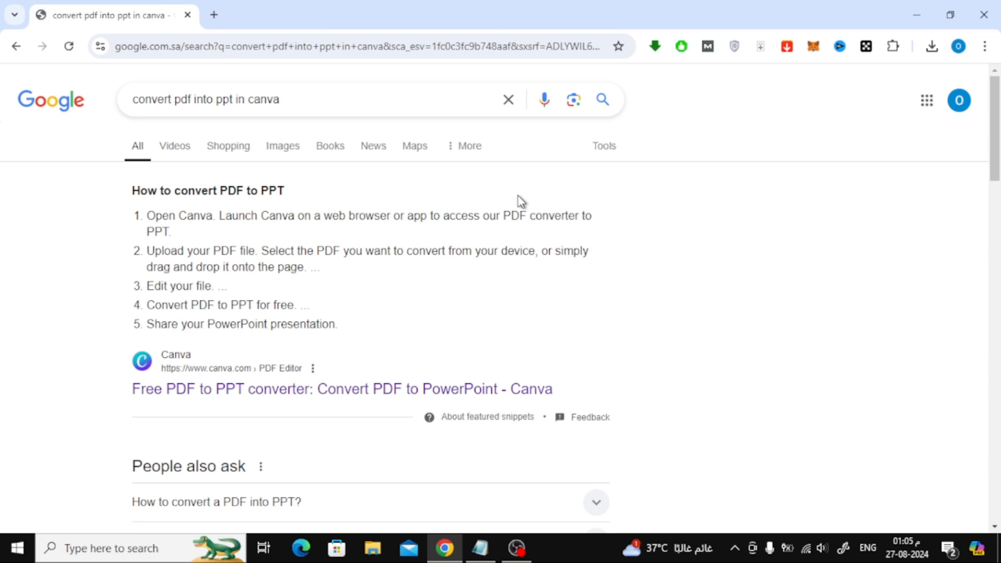
pyautogui.scroll(-3)
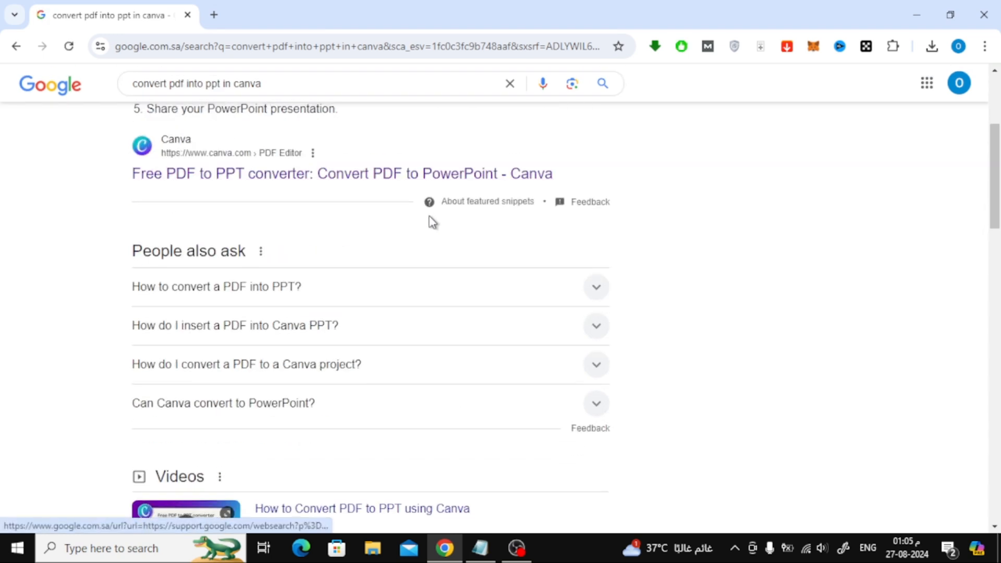
pyautogui.scroll(3)
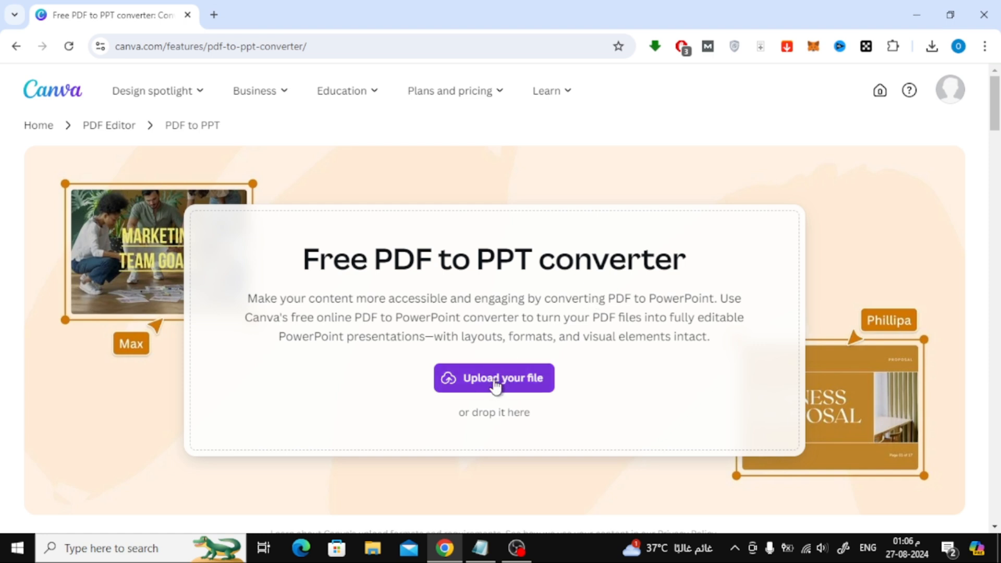
# Choose 'Upload your file' on Canva's PDF to PPT converter page
pyautogui.click(494, 378)
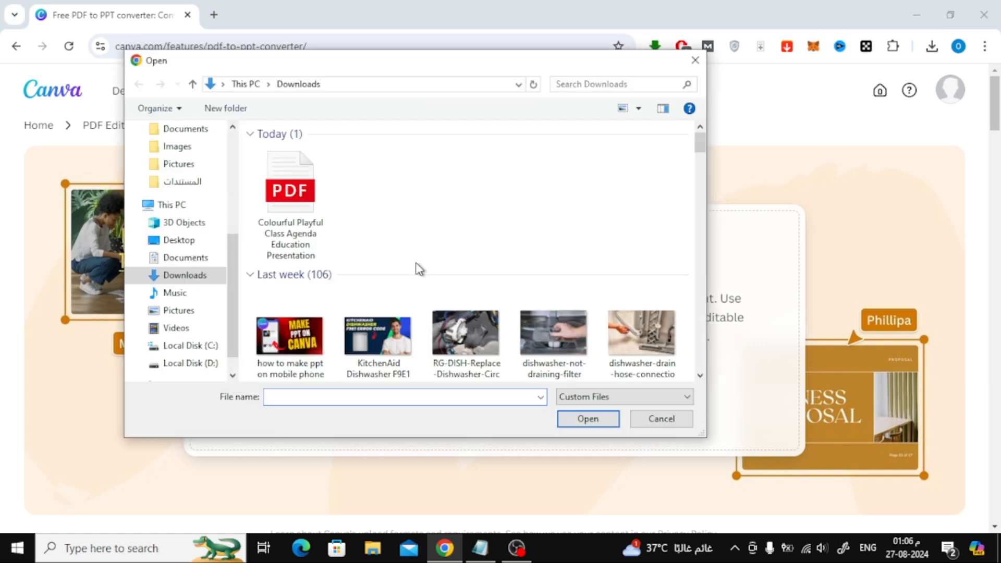
# Upload the Colourful Playful Class Agenda PDF from the Downloads folder
pyautogui.click(290, 183)
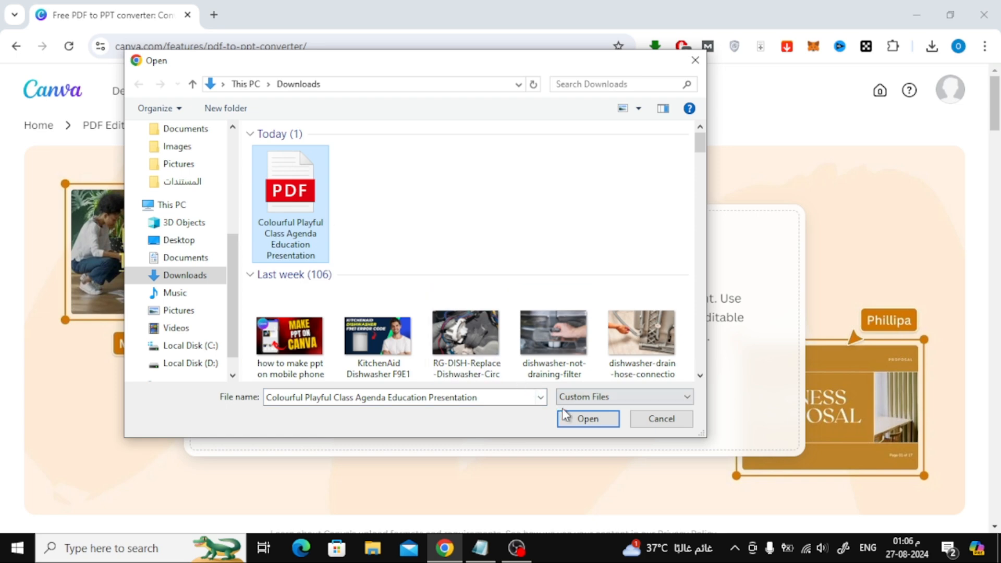
pyautogui.click(588, 419)
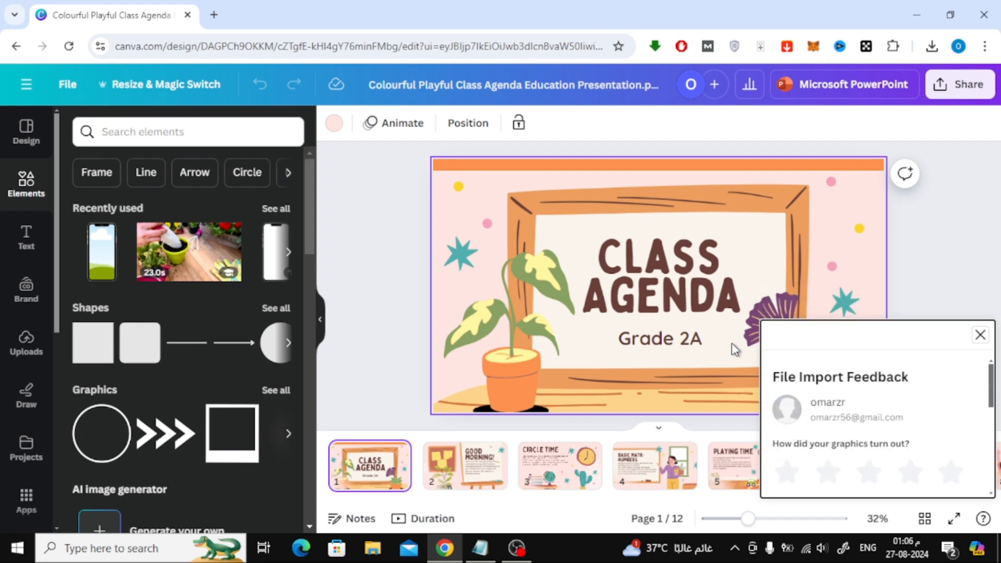
# Close the File Import Feedback popup
pyautogui.click(981, 334)
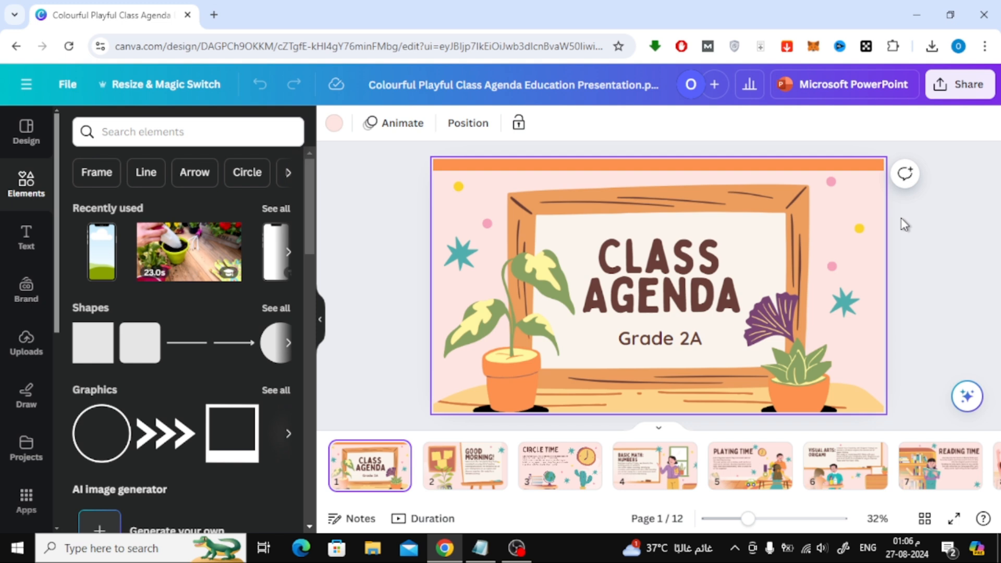
pyautogui.moveTo(894, 193)
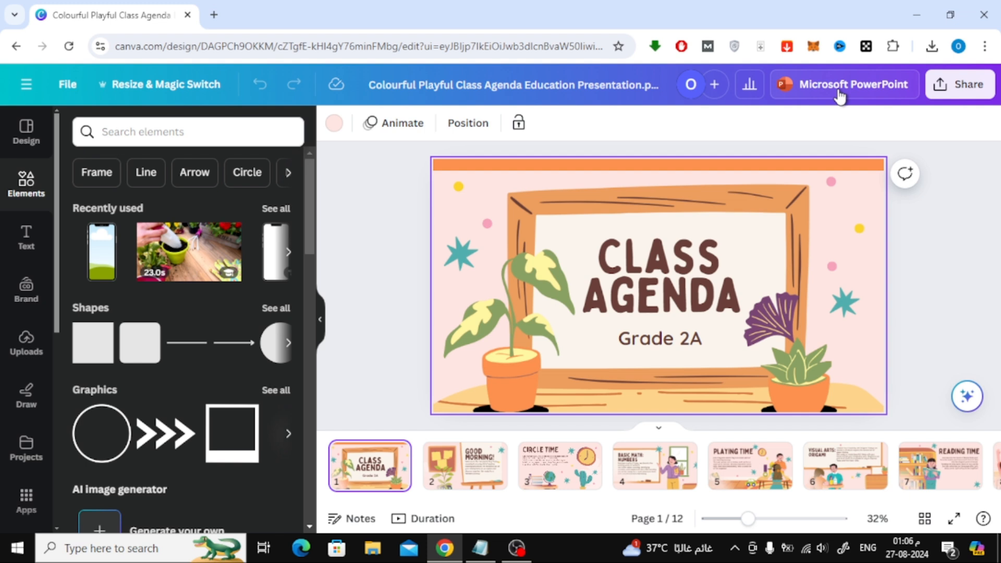
# Download all 12 pages as a Microsoft PowerPoint file and open it
pyautogui.click(844, 84)
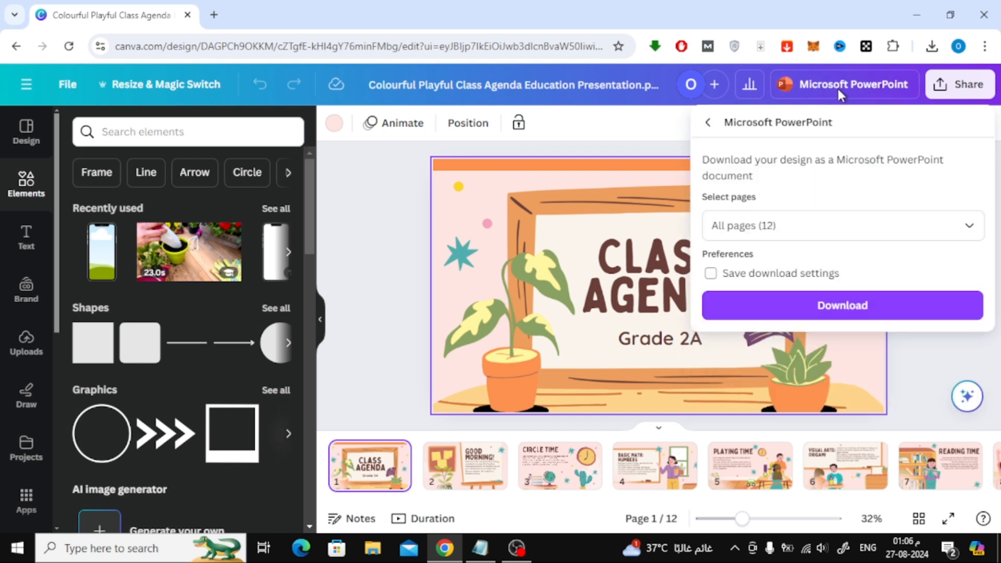
pyautogui.moveTo(881, 185)
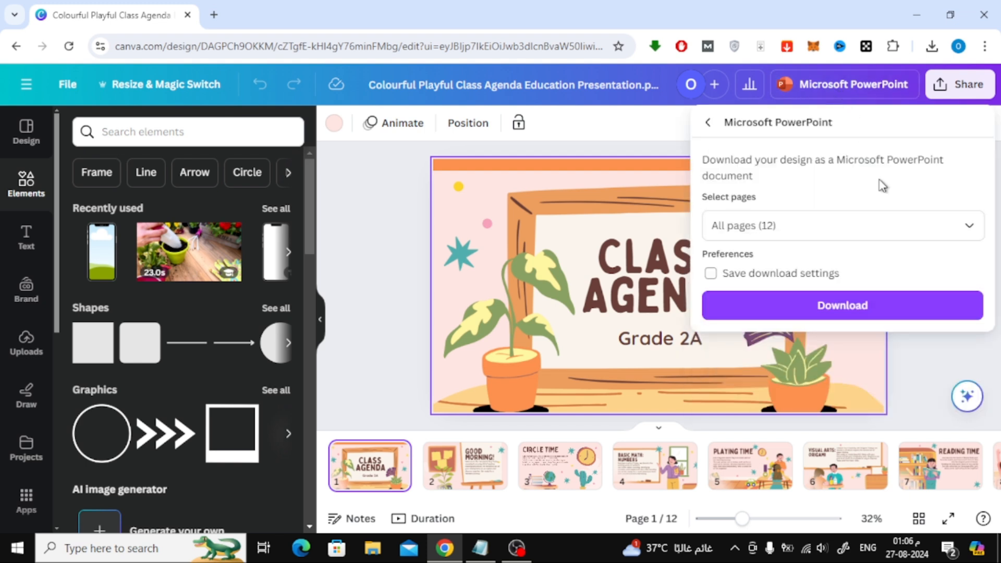
pyautogui.click(842, 306)
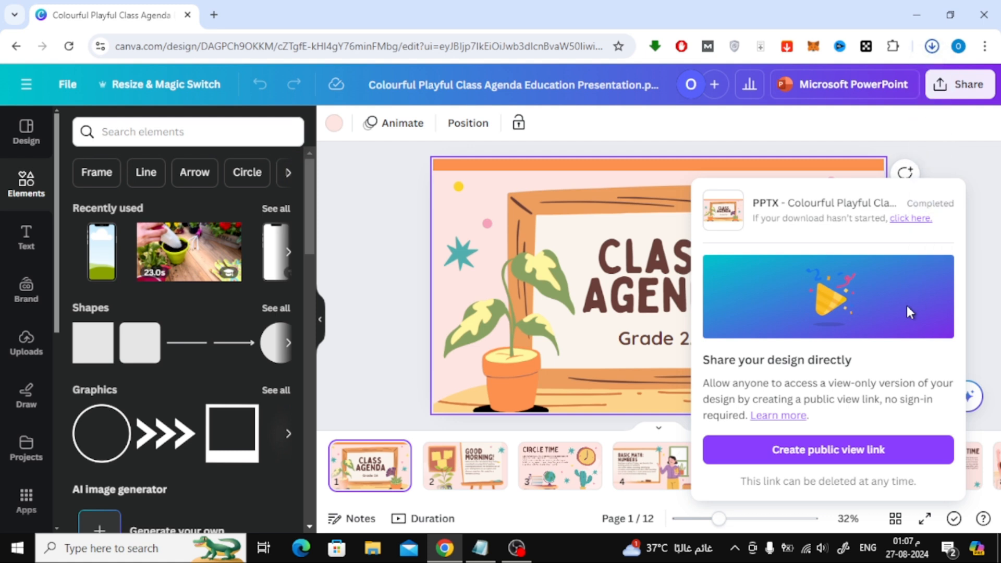
pyautogui.click(932, 46)
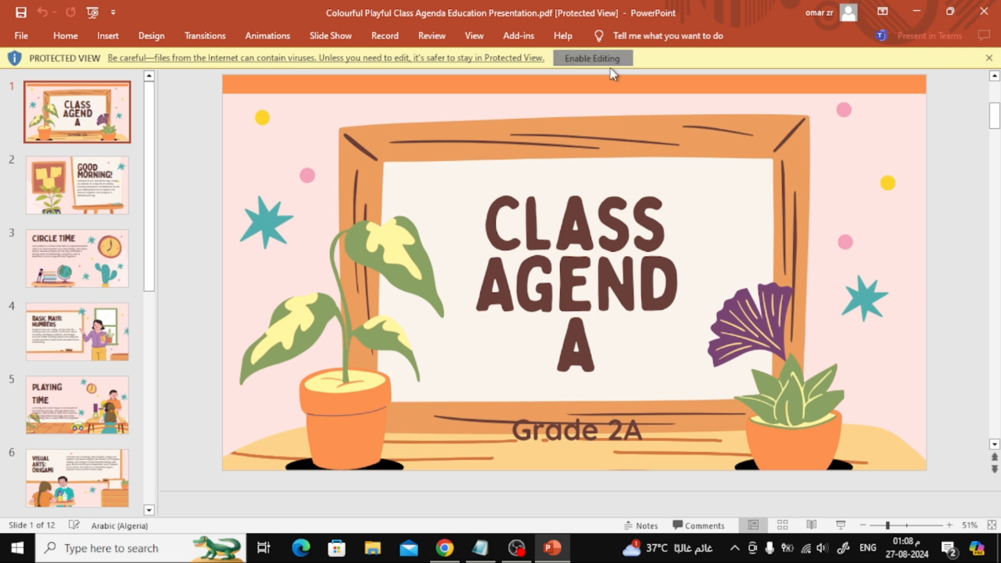
# Enable editing, then review the CLASS AGENDA and GOOD MORNING! slides
pyautogui.click(593, 58)
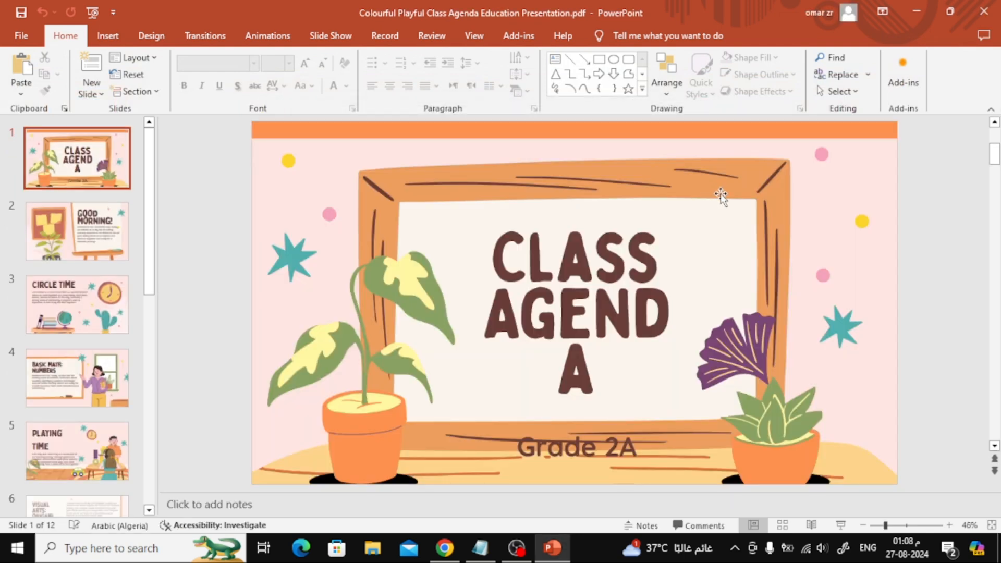
pyautogui.click(78, 233)
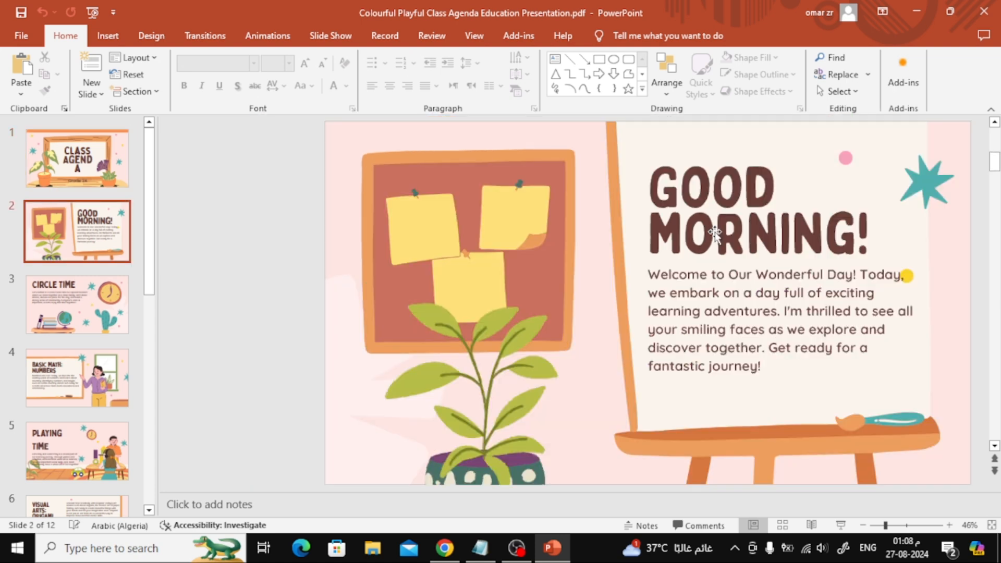
pyautogui.click(78, 379)
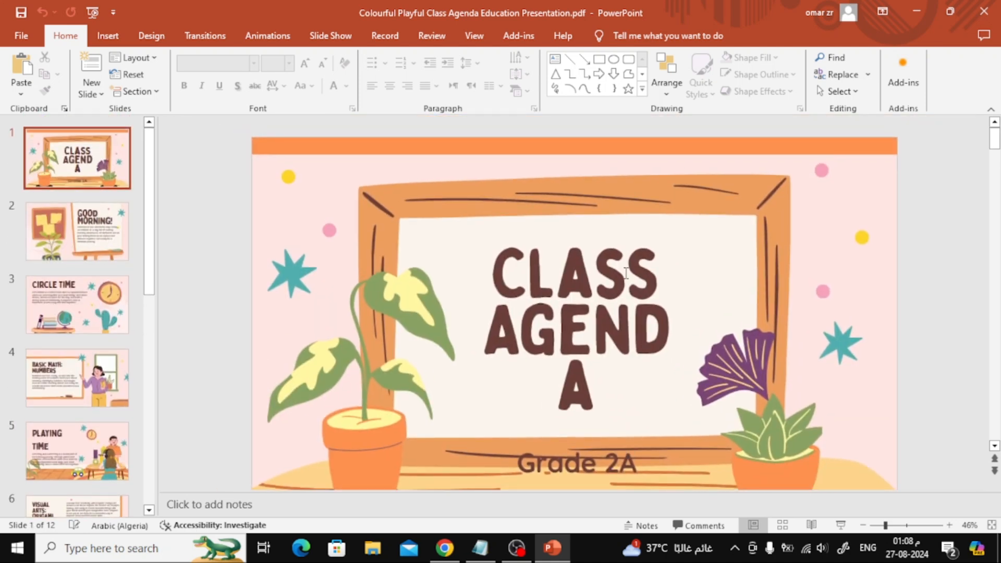
pyautogui.click(77, 232)
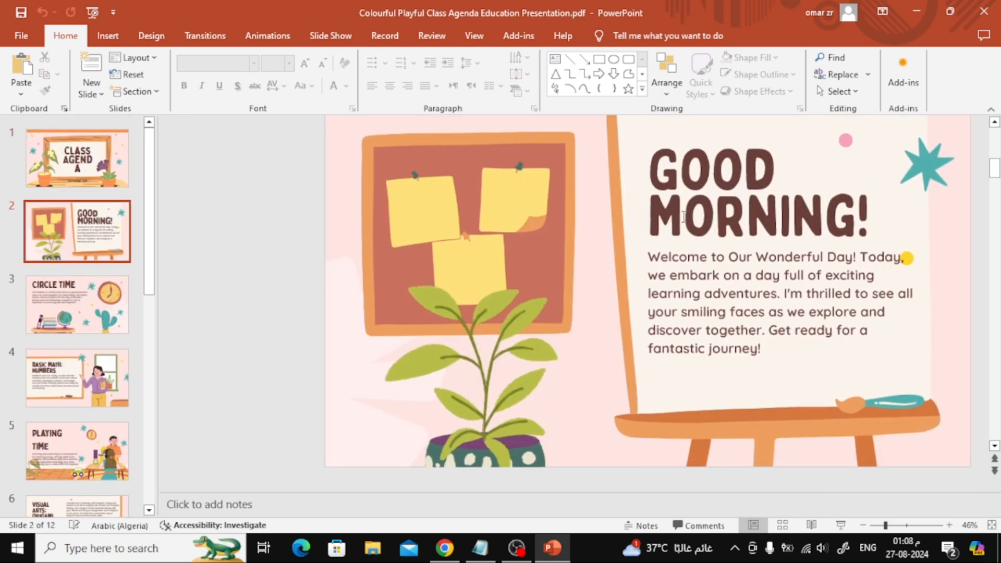